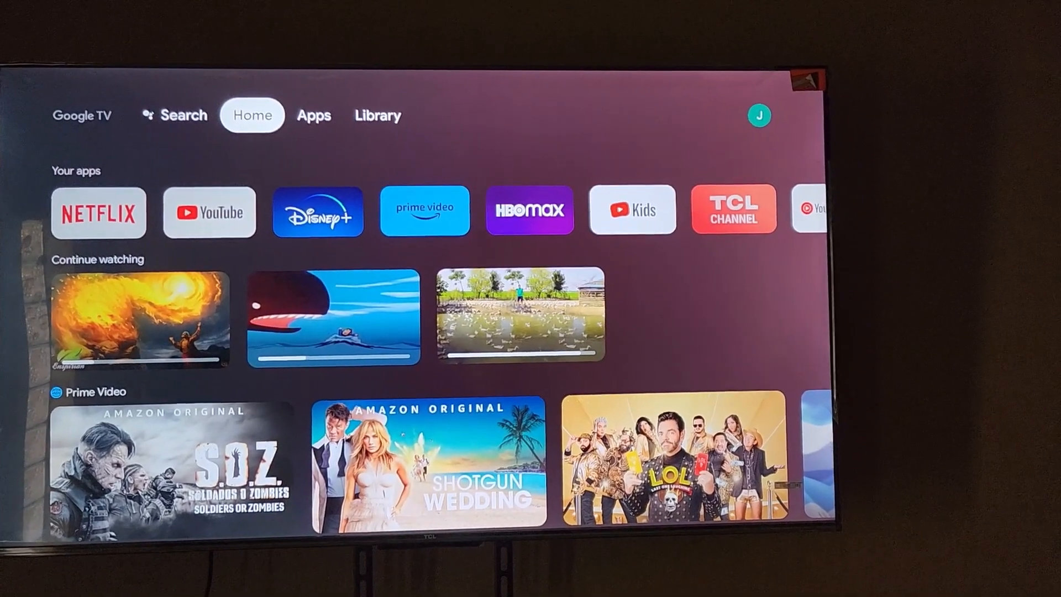
Browse the top bar from Home to the Apps page and then the Library page
click(312, 115)
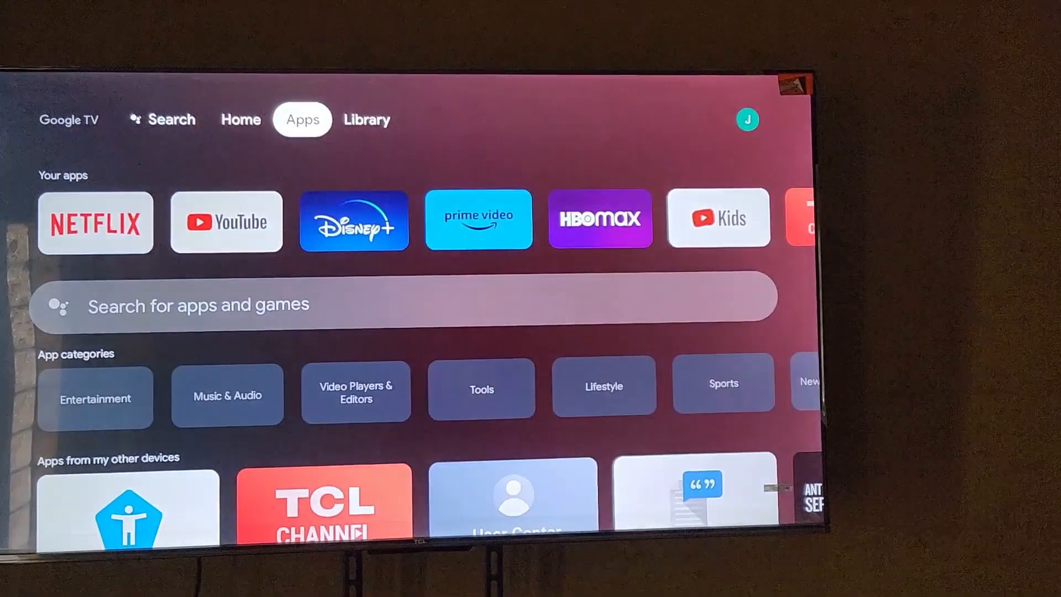
click(364, 126)
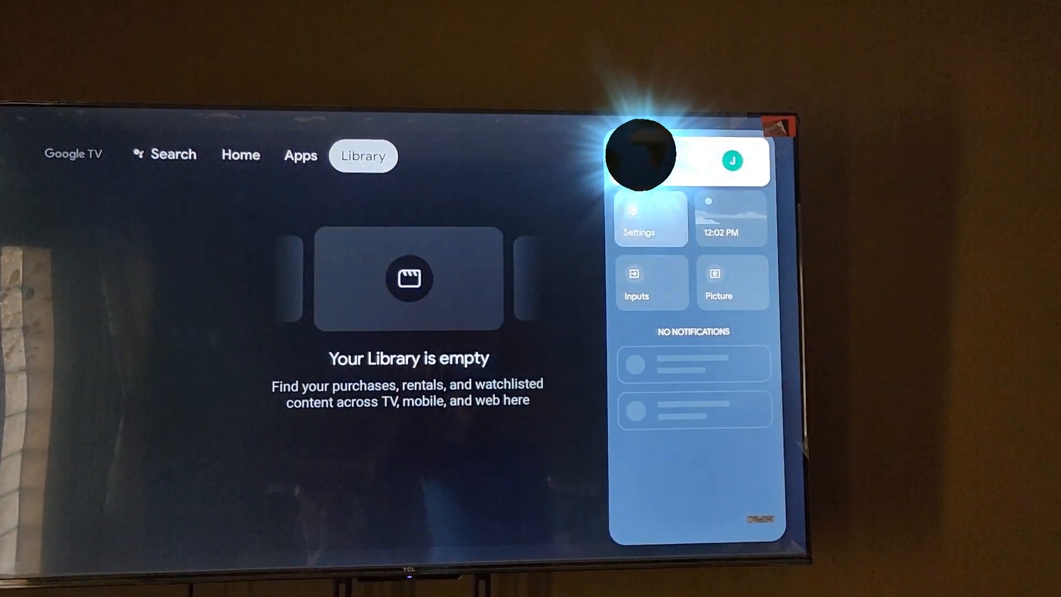
Enter the TV Settings menu and move down to the System section's Date & Time entry
click(649, 219)
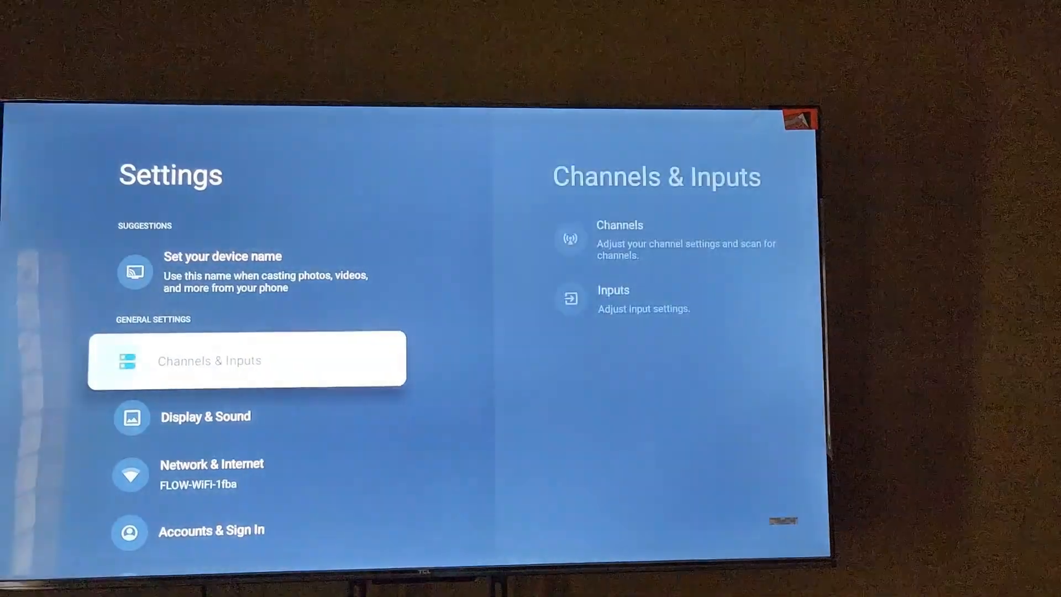
key(Down)
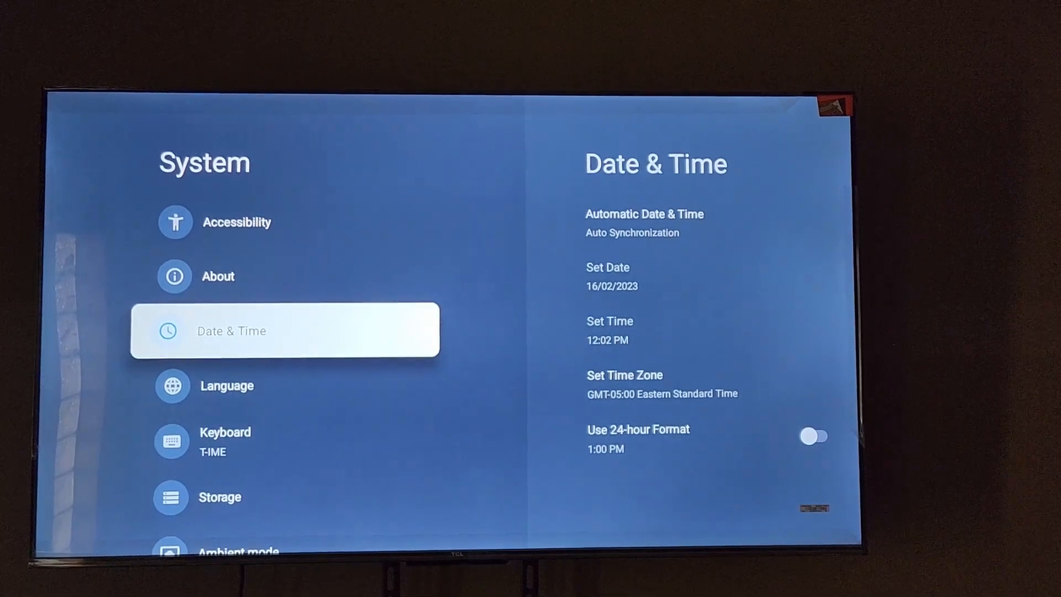
Show the Automatic Date & Time choices, currently on Auto Synchronization
click(284, 330)
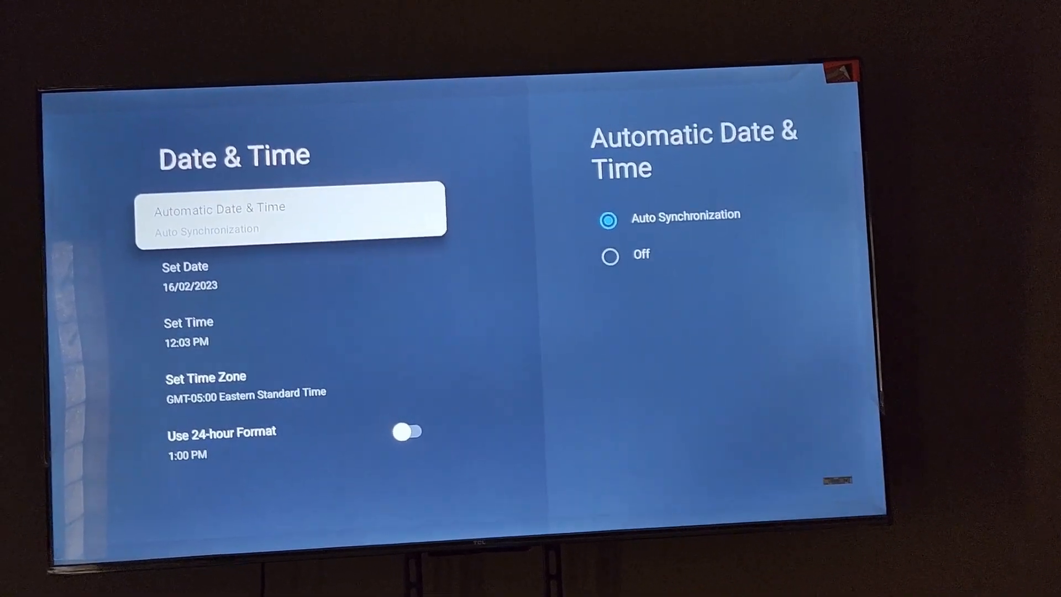
Switch Automatic Date & Time to Off, then review Set Date, Set Time and 24-hour Format
click(289, 209)
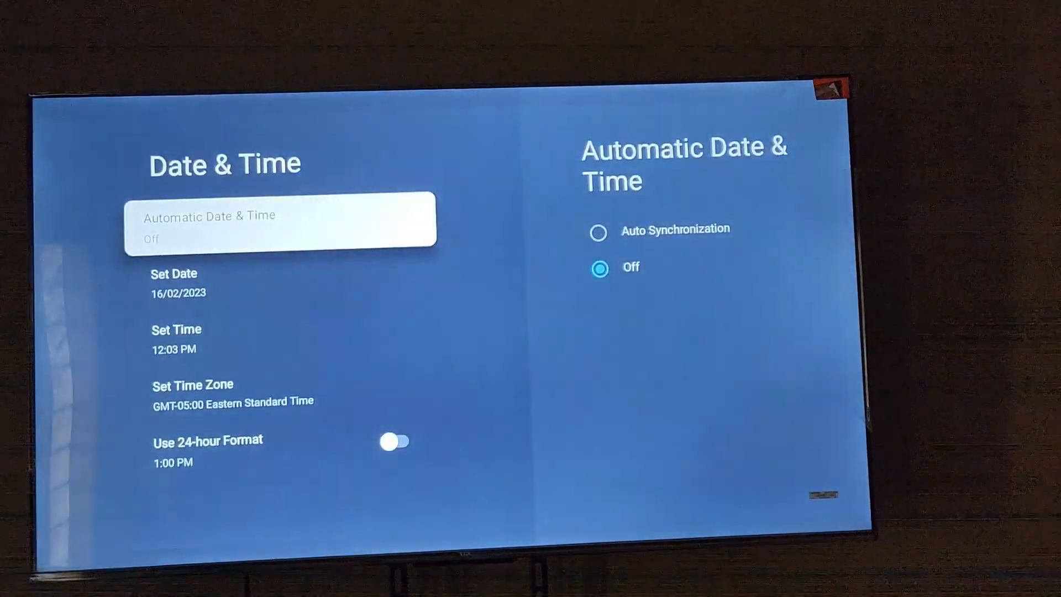
click(174, 273)
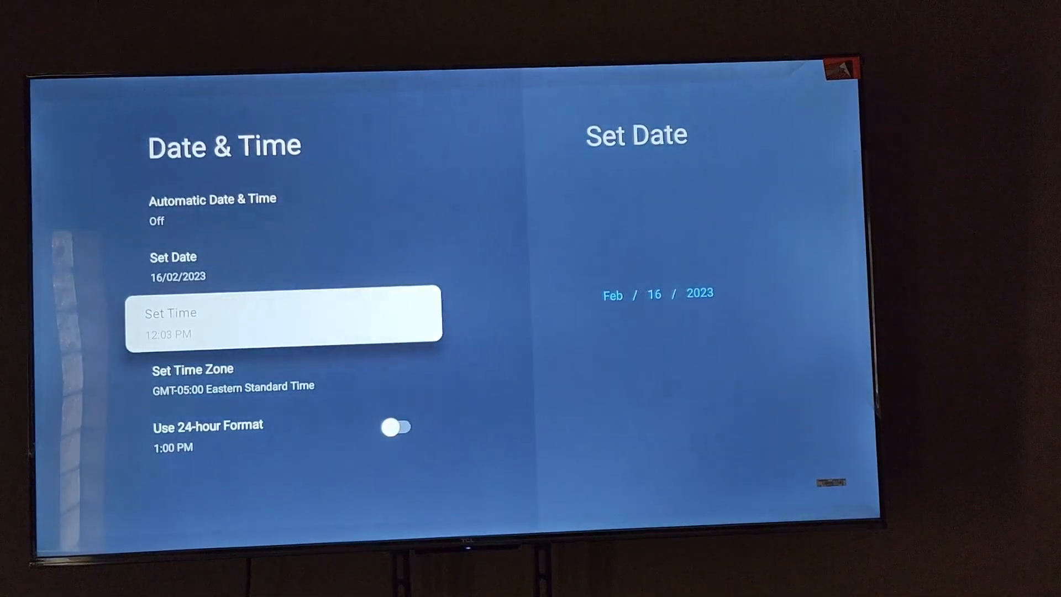
click(282, 324)
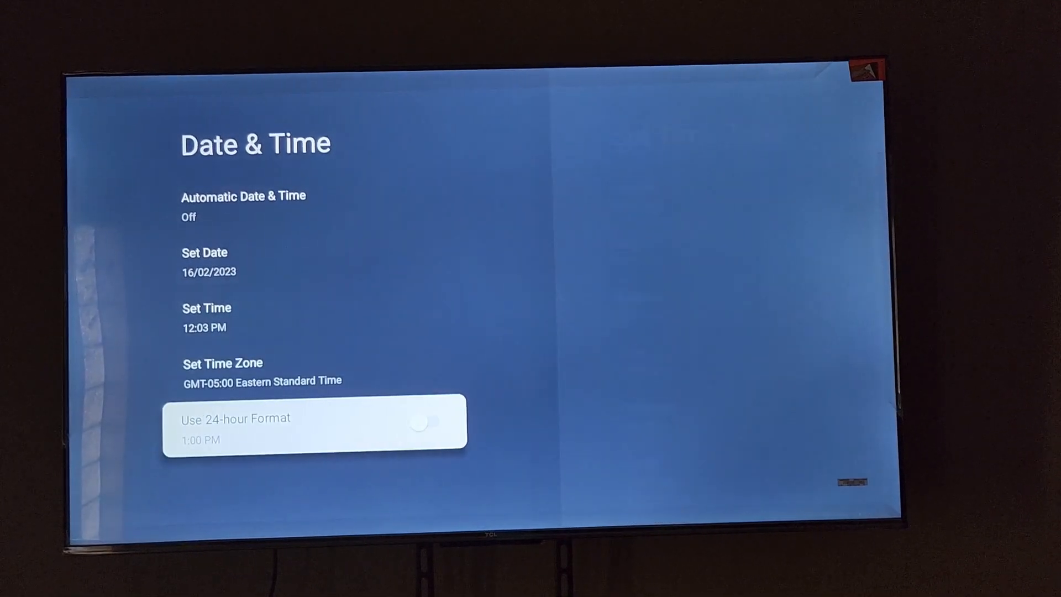
Glance at the time zone list, then restore Automatic Date & Time to Auto Synchronization
click(243, 204)
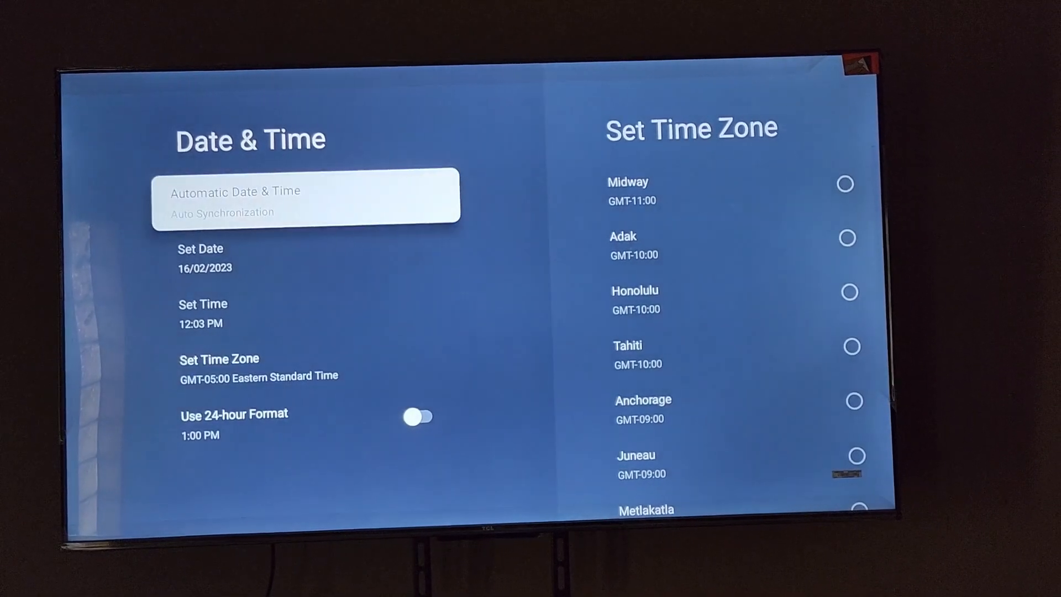
click(306, 197)
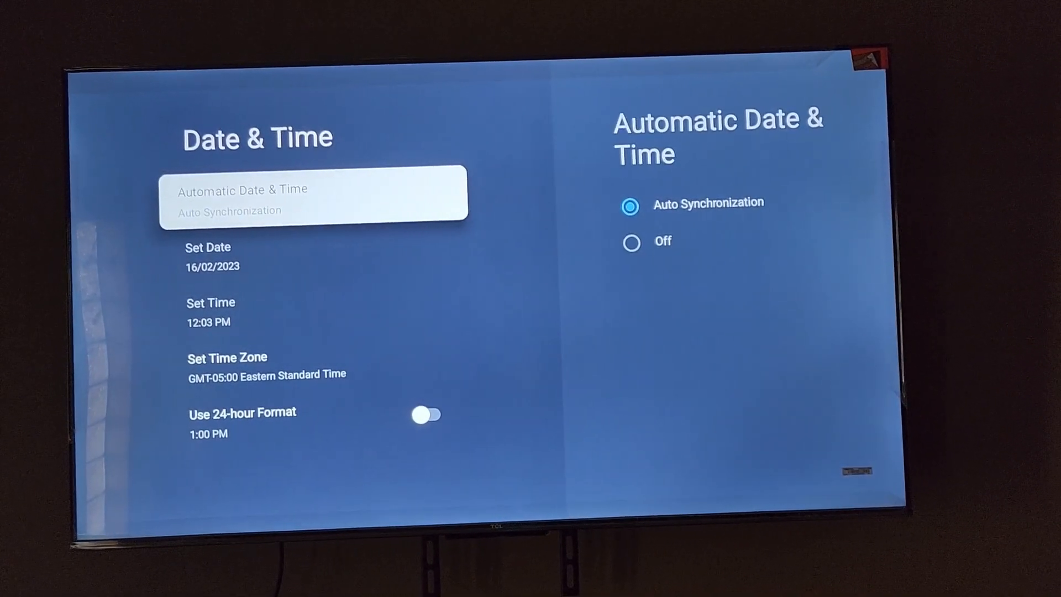